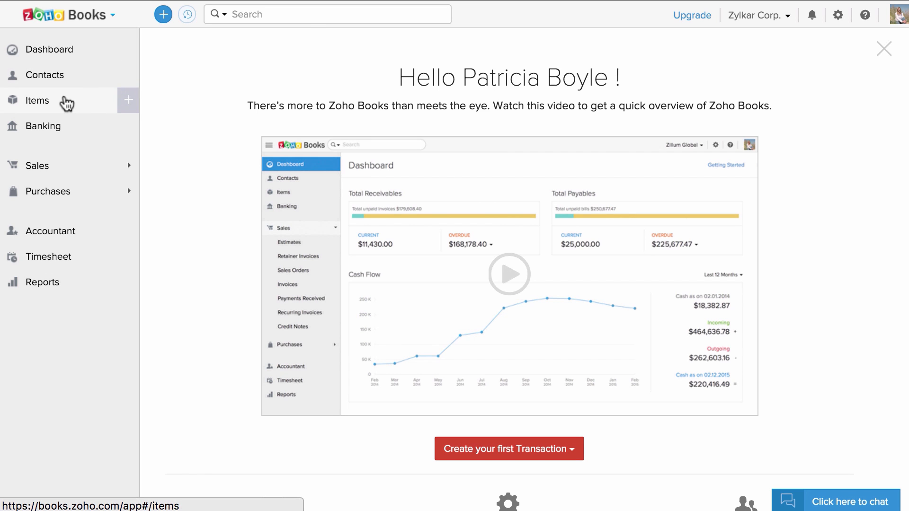
- Open the Items list and show its options menu for import and export
left_click(37, 100)
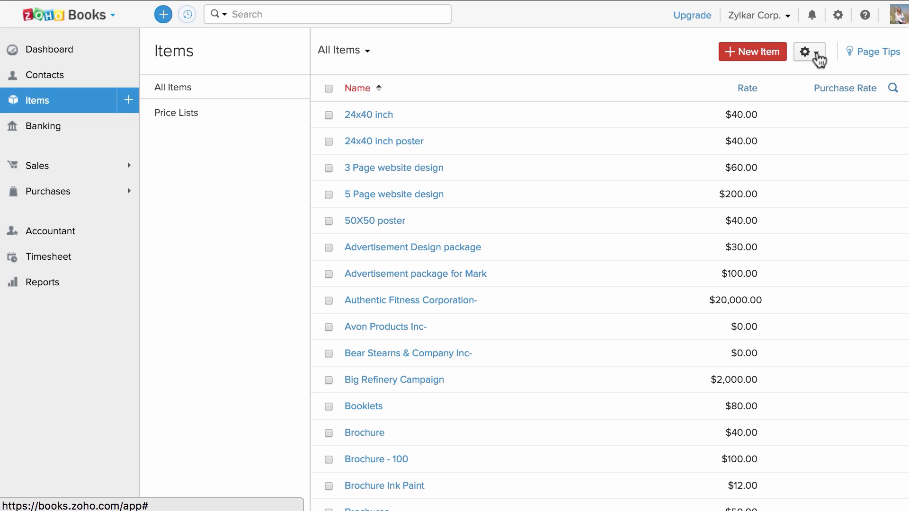
left_click(808, 52)
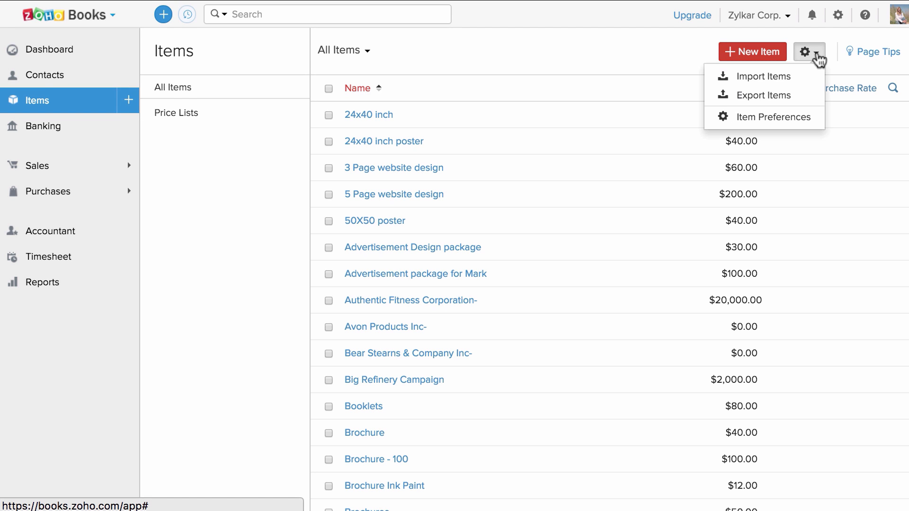
- Export the Items module in CSV format
left_click(762, 96)
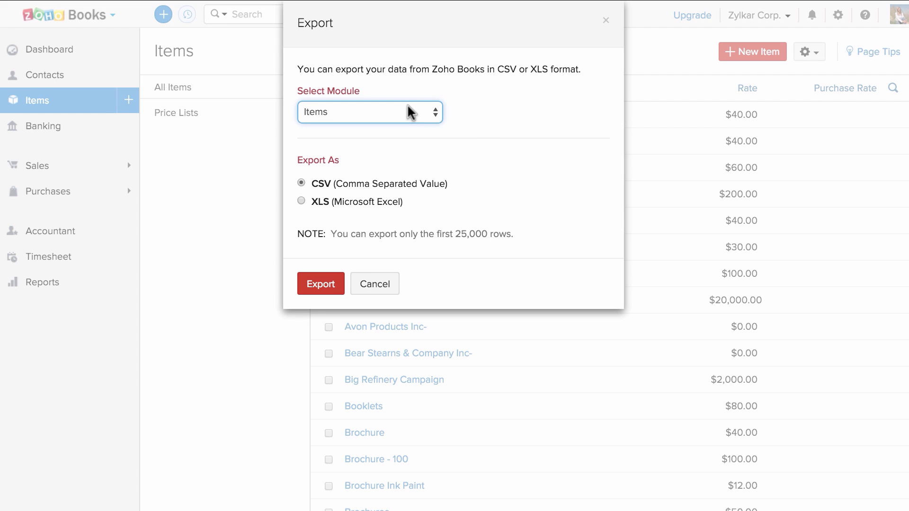
left_click(369, 111)
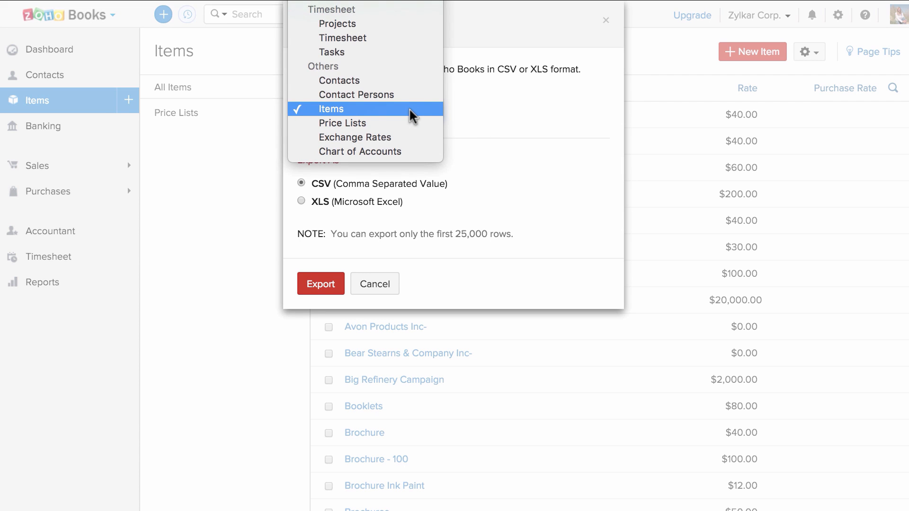
left_click(329, 109)
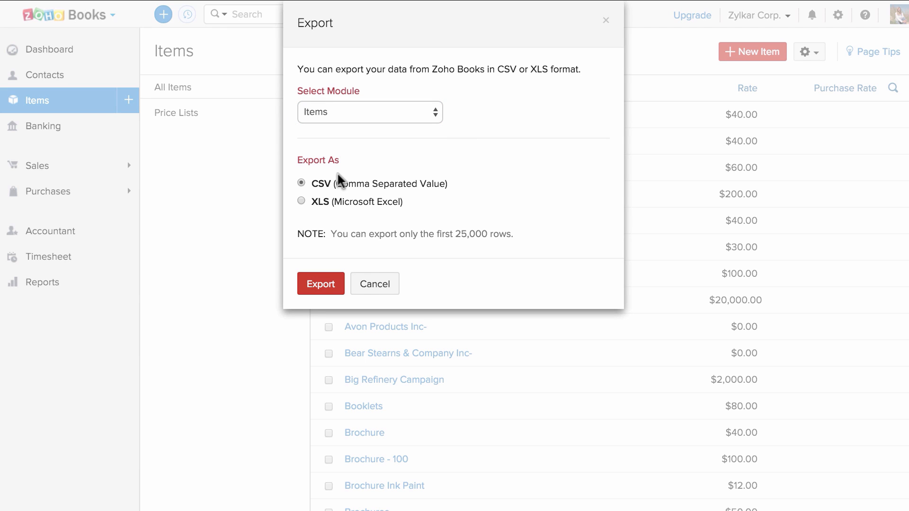
mouse_move(345, 201)
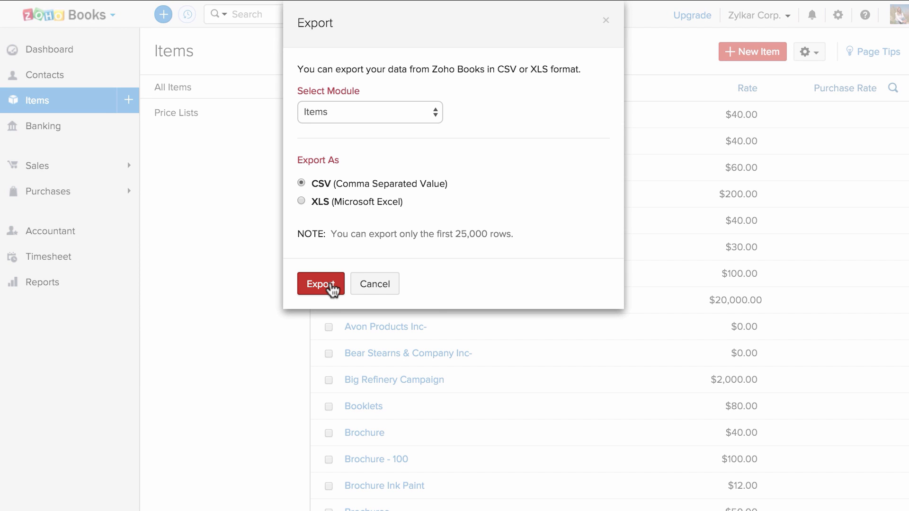
left_click(319, 283)
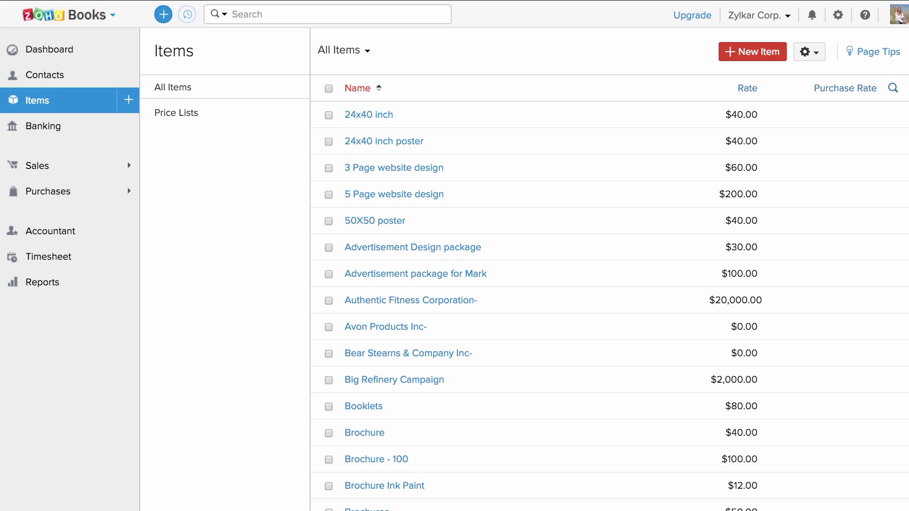
- Open Sales > Invoices and bring up the Export Invoices form
left_click(37, 165)
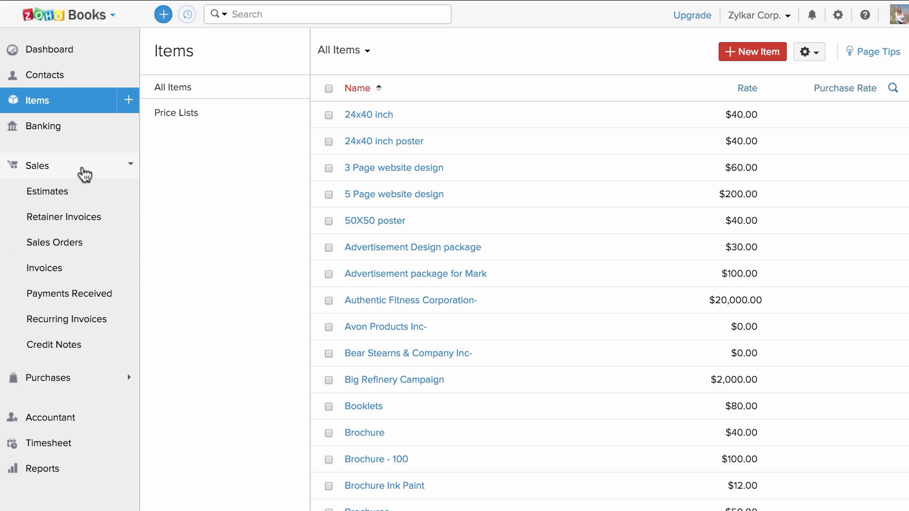
left_click(44, 268)
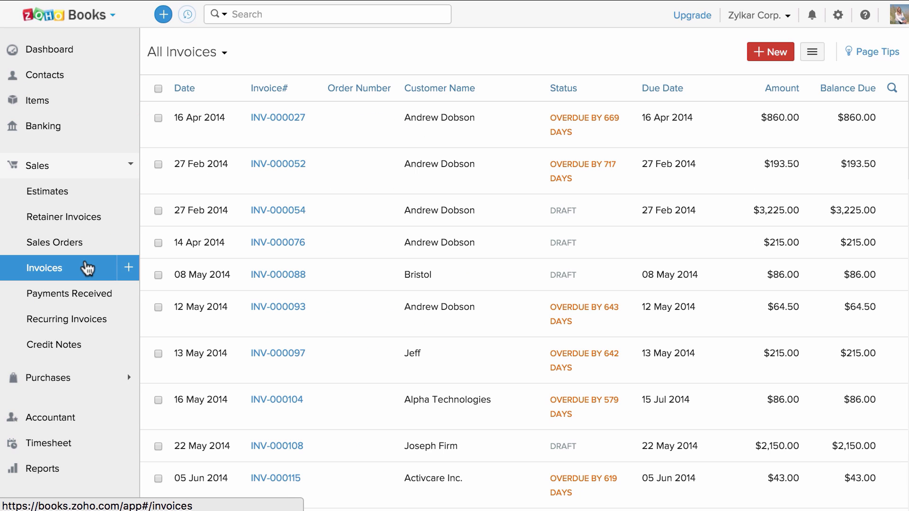
left_click(811, 52)
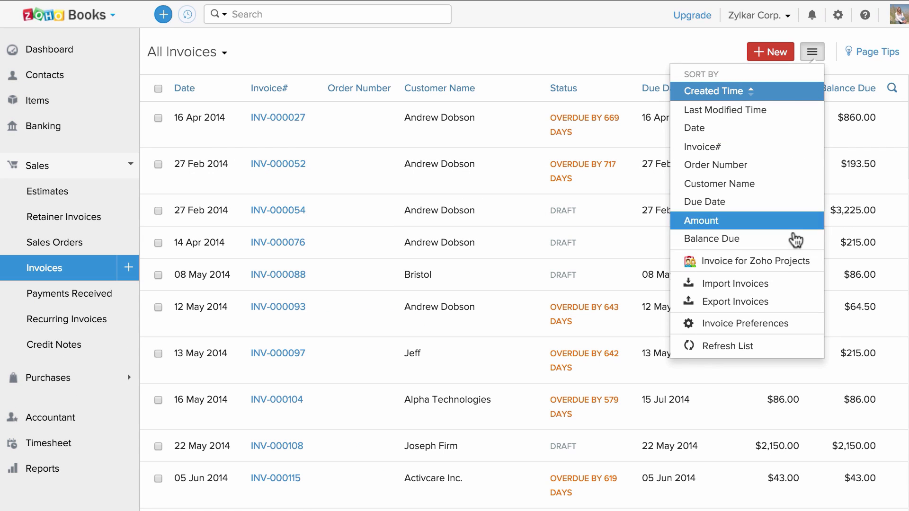
left_click(735, 302)
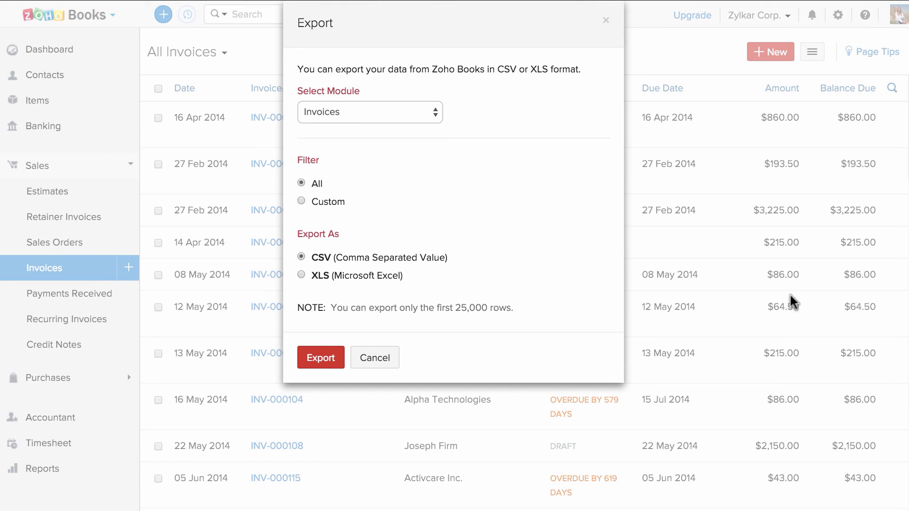
mouse_move(375, 212)
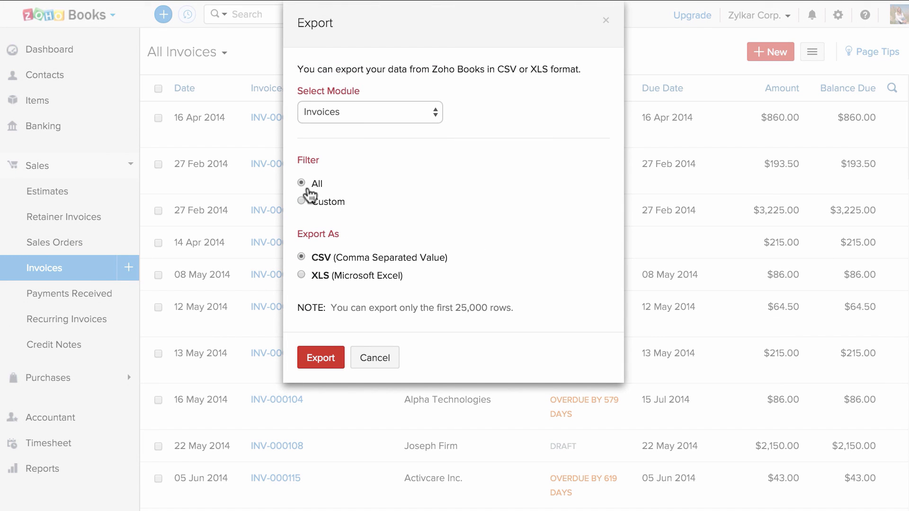
- Limit the invoice CSV export to a custom date range starting 01 Jan 2016
left_click(301, 201)
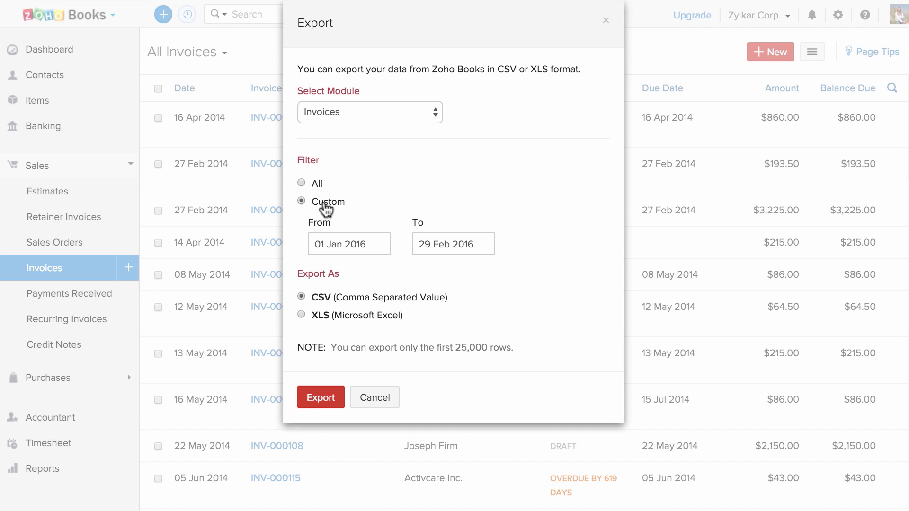
left_click(452, 243)
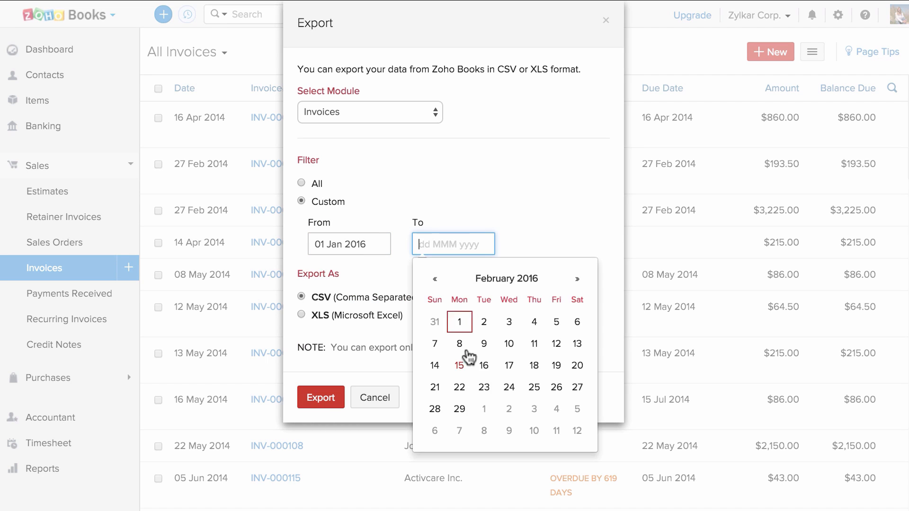
left_click(459, 343)
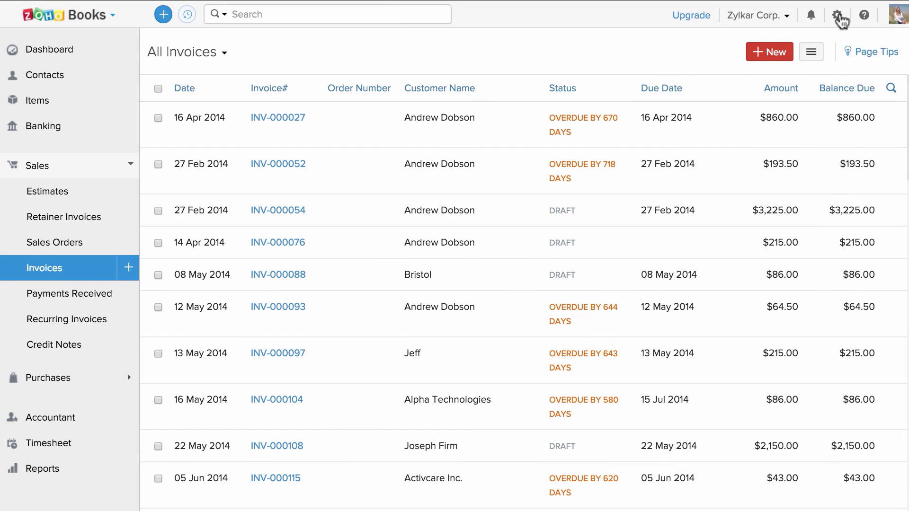
- Back up all data from Settings > Data Backup and confirm
left_click(838, 15)
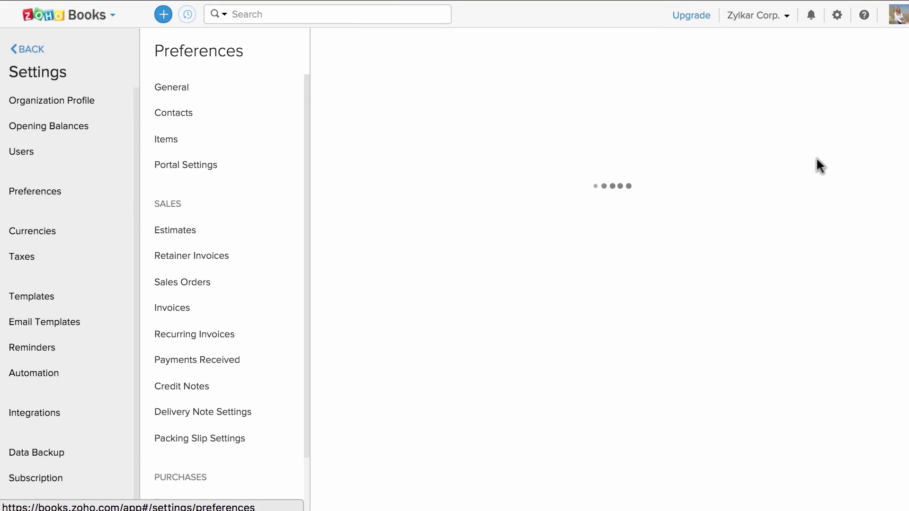
left_click(36, 453)
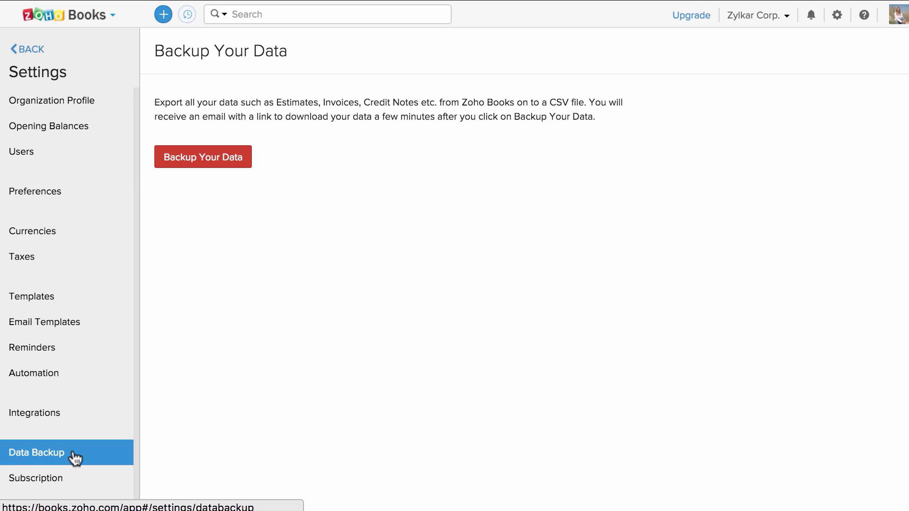
left_click(202, 157)
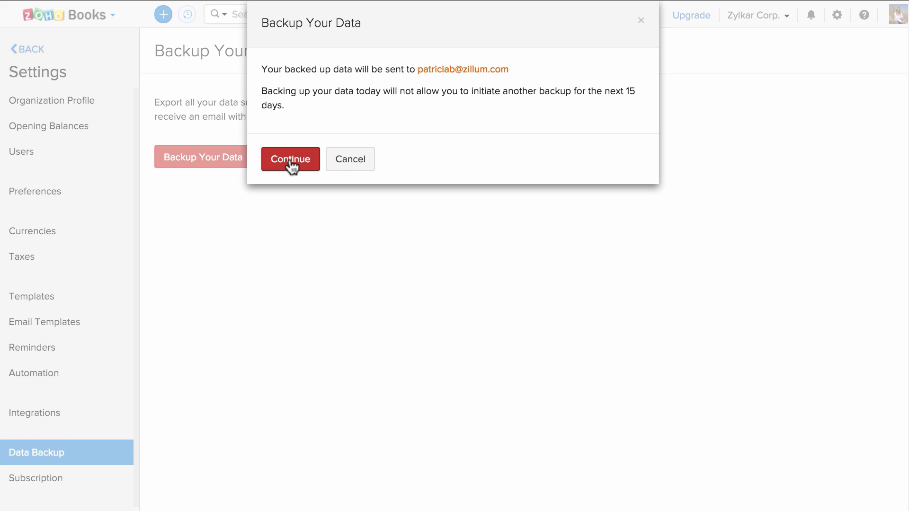
left_click(290, 159)
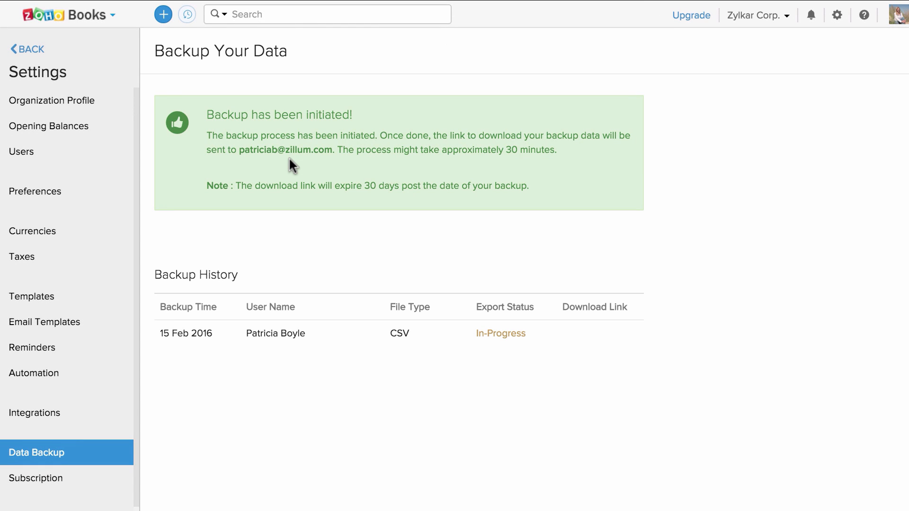